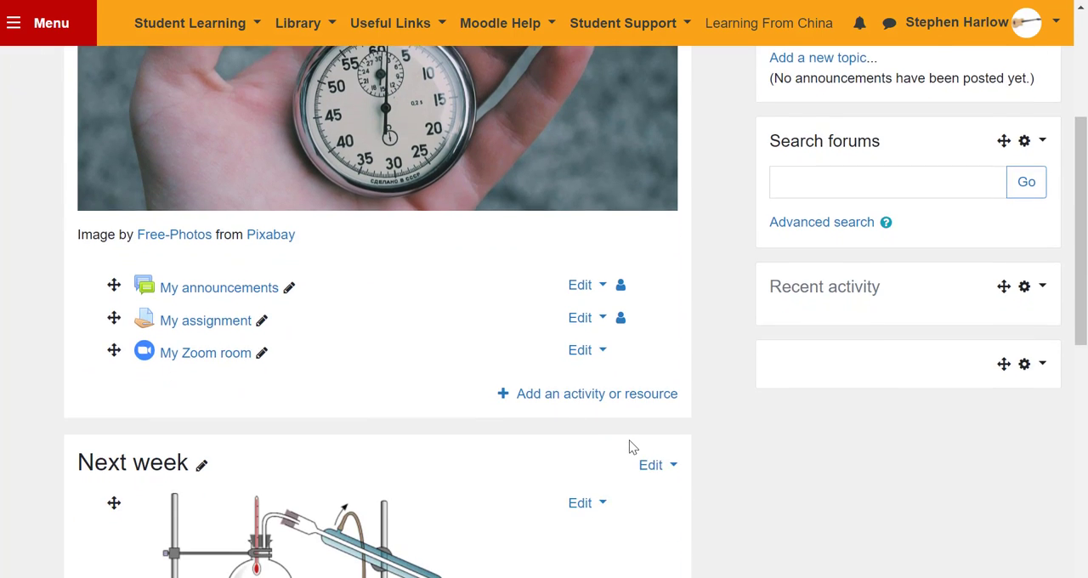
- Open the activity chooser for the Next week section and scroll to Interactive Content
scroll("down", 3)
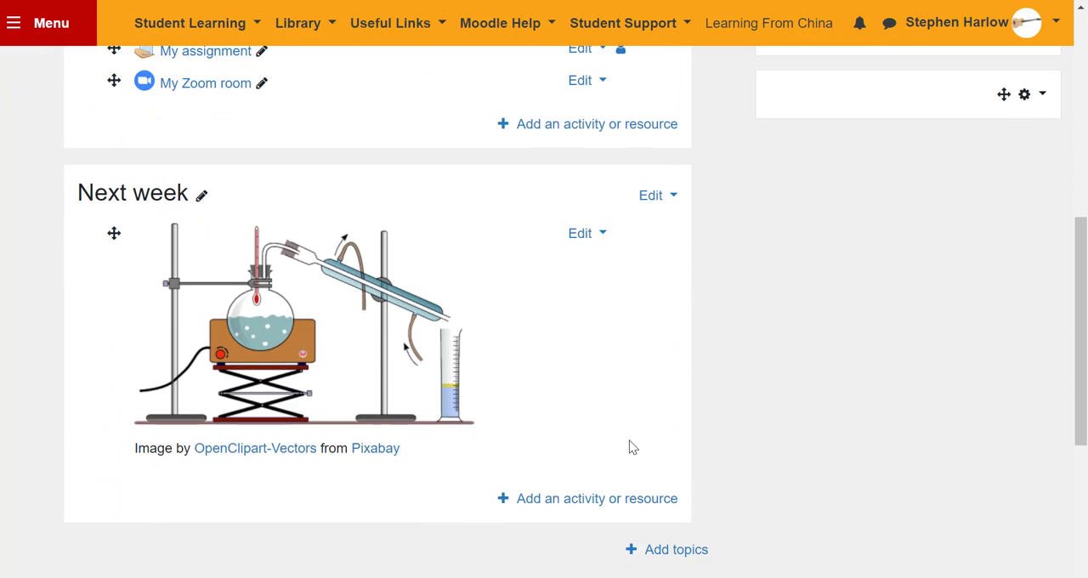
left_click(597, 498)
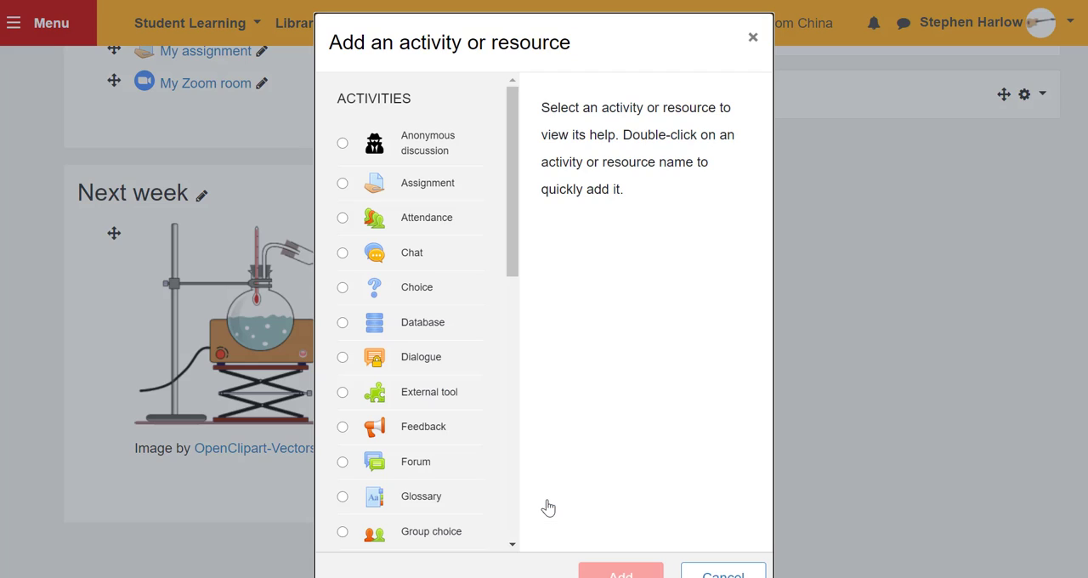
scroll("down", 3)
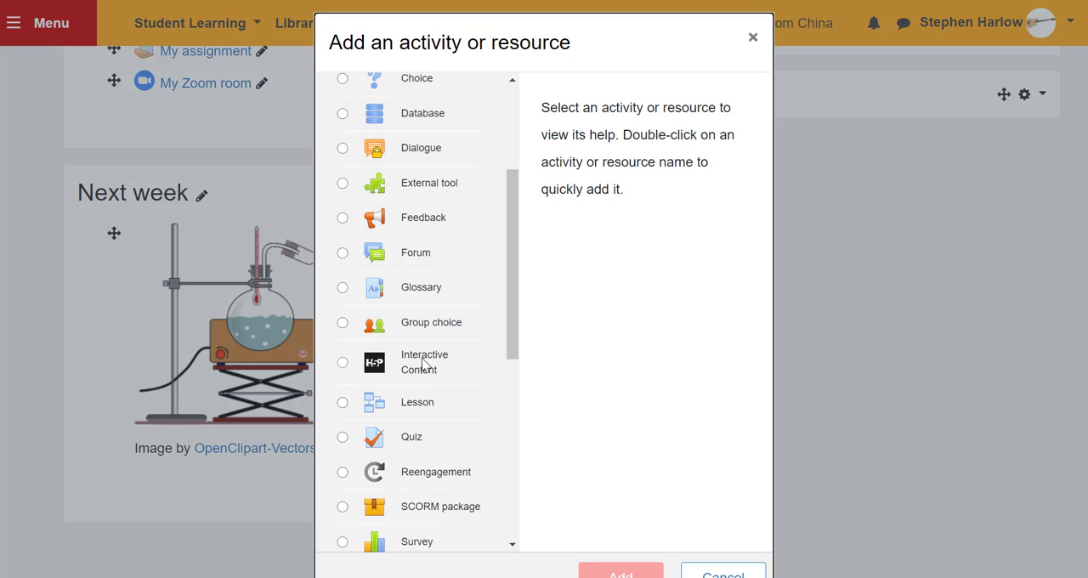
- Create an Interactive Video titled 'Distillation of Methanol' and upload its mp4 video
double_click(424, 362)
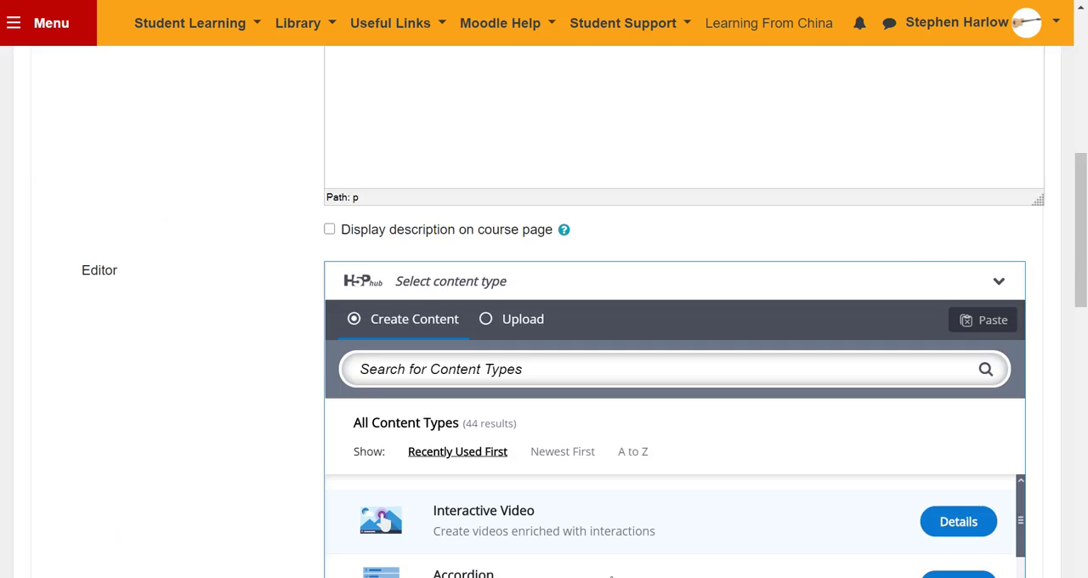
mouse_move(803, 527)
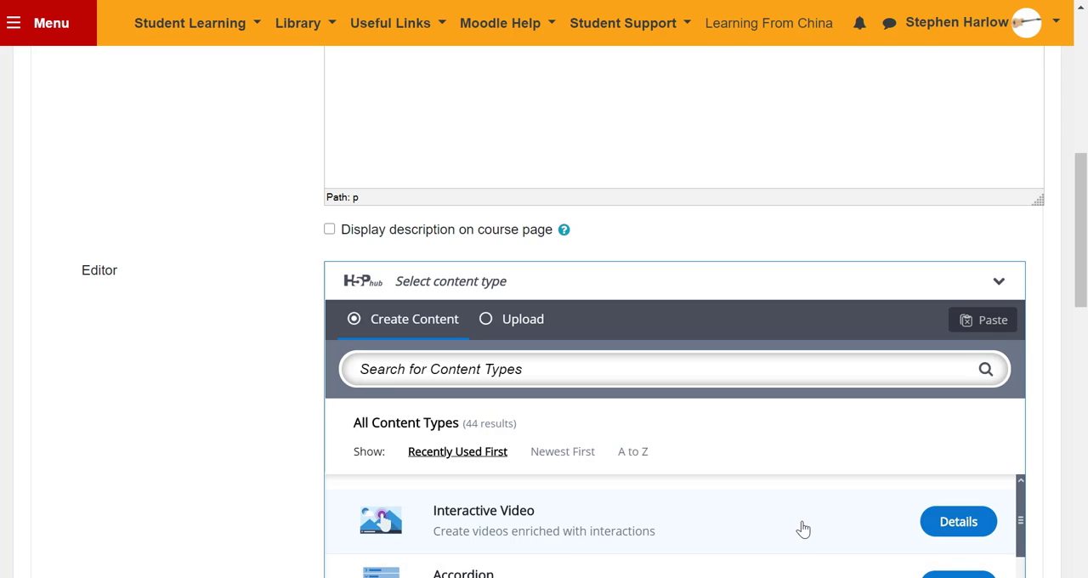
left_click(957, 521)
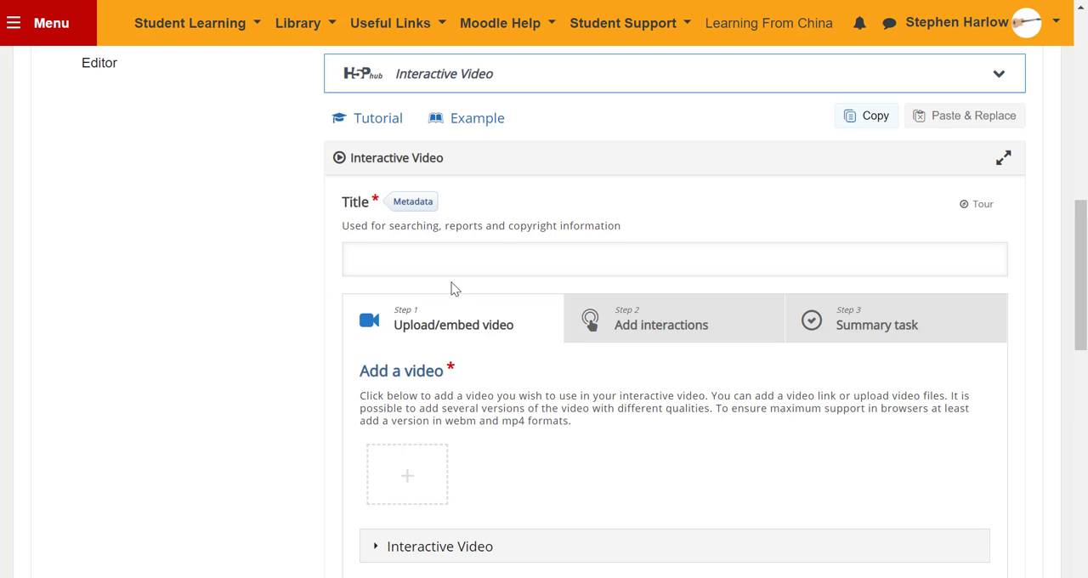
type("Distillation of Methanol")
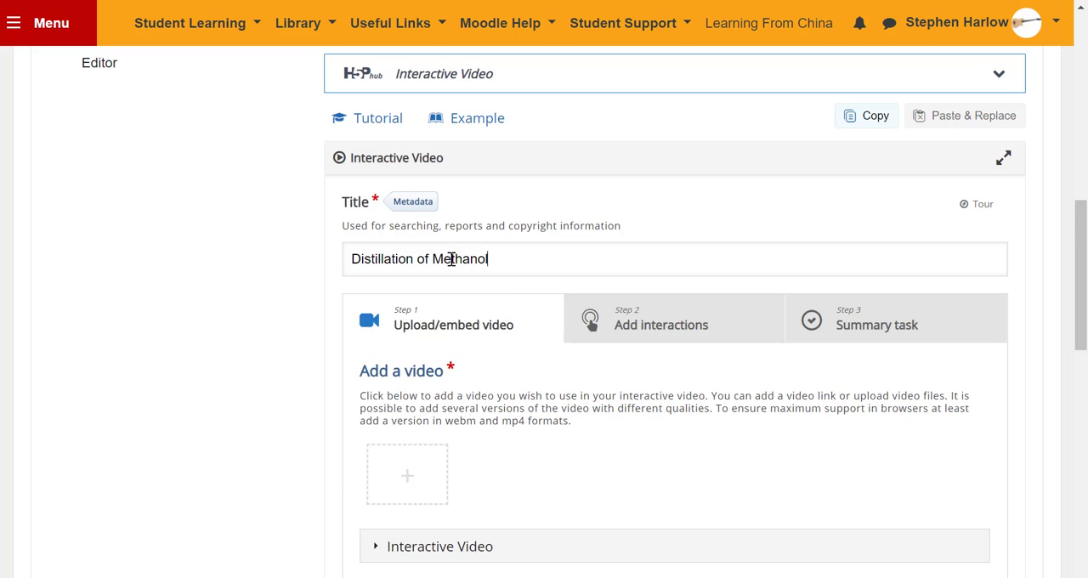
left_click(406, 475)
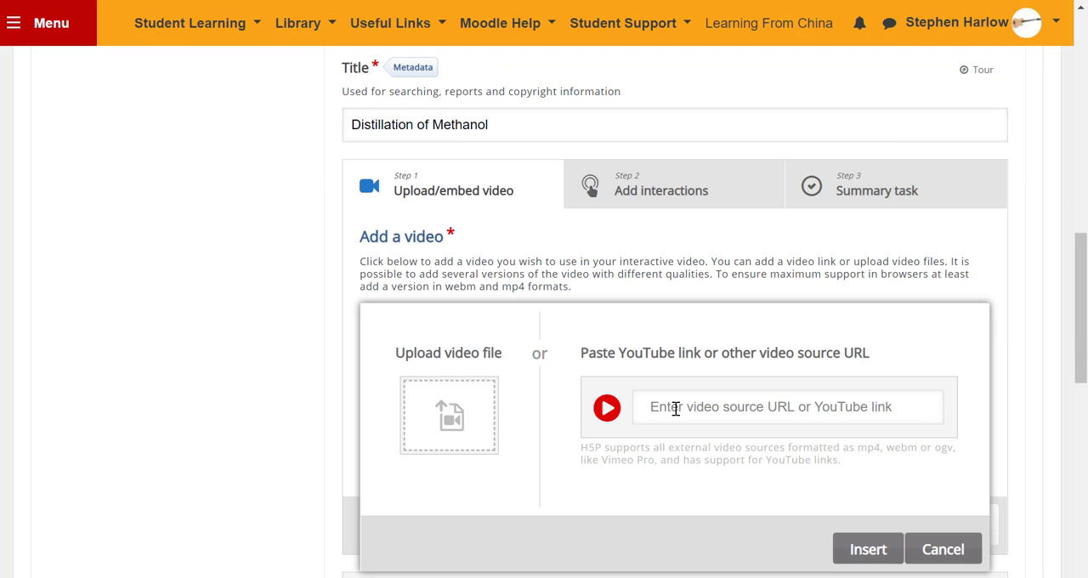
mouse_move(453, 417)
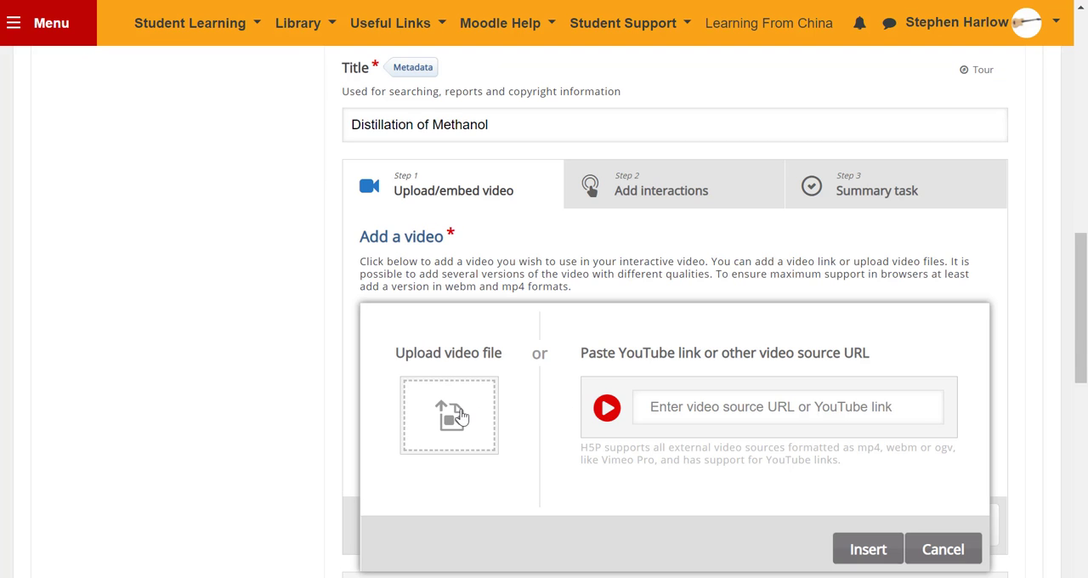
left_click(449, 416)
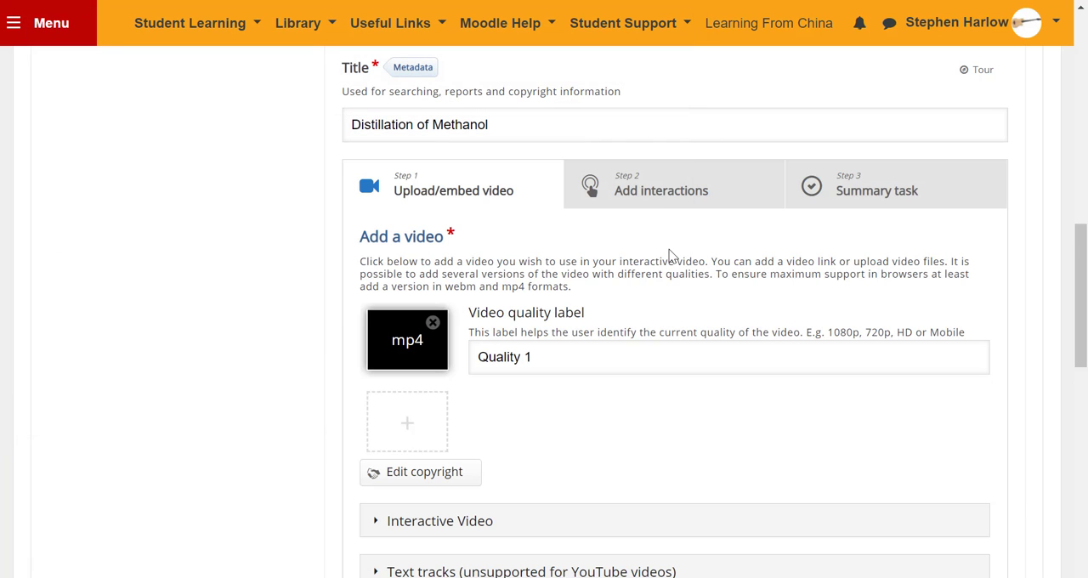
- Add a pausing label shown 0:03.961–0:13.961 under Step 2 Add interactions
left_click(662, 184)
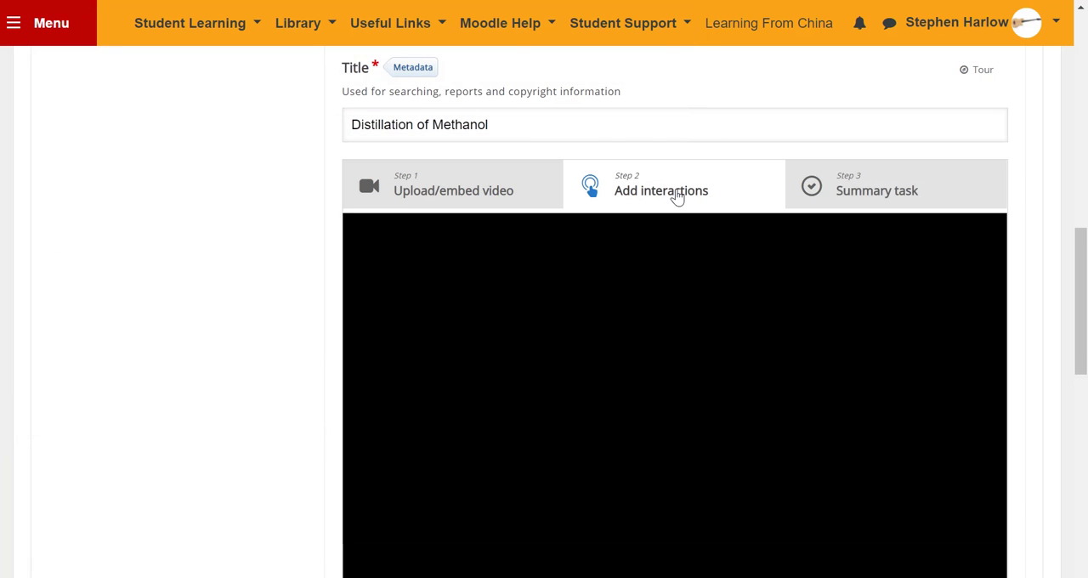
left_click(660, 185)
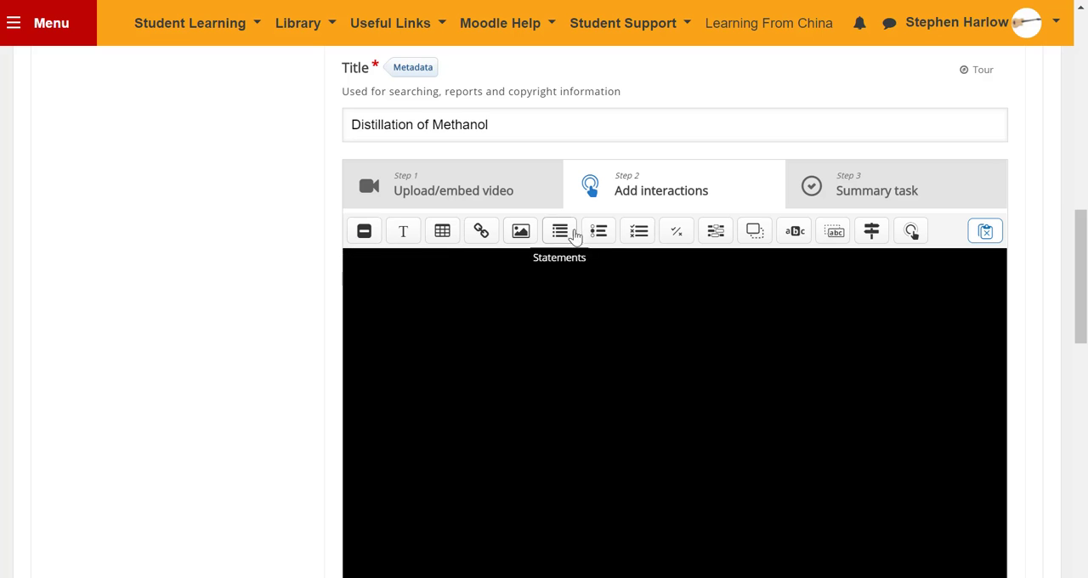
mouse_move(677, 230)
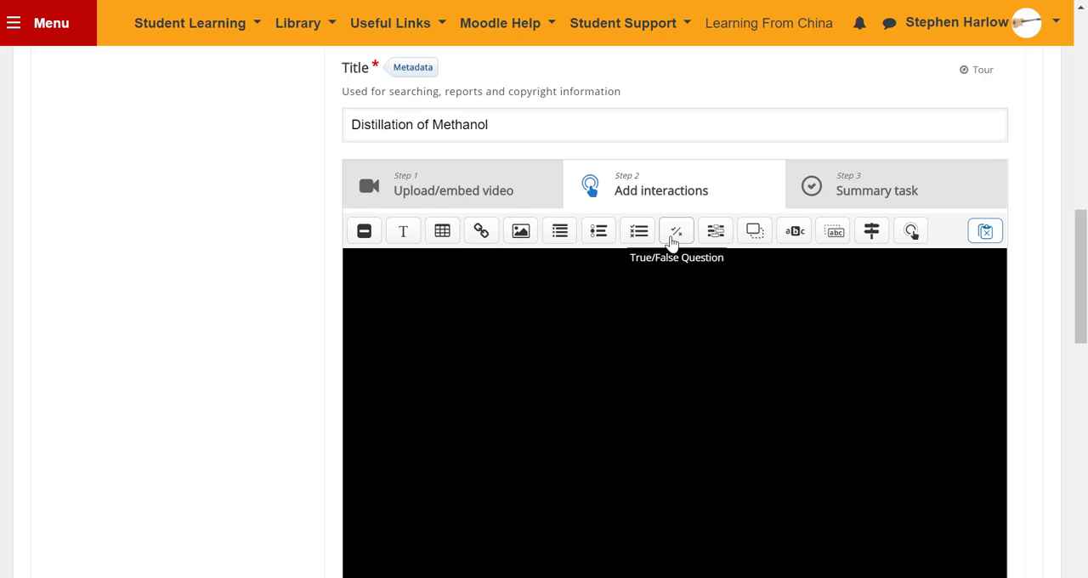
scroll("down", 3)
type("Still he")
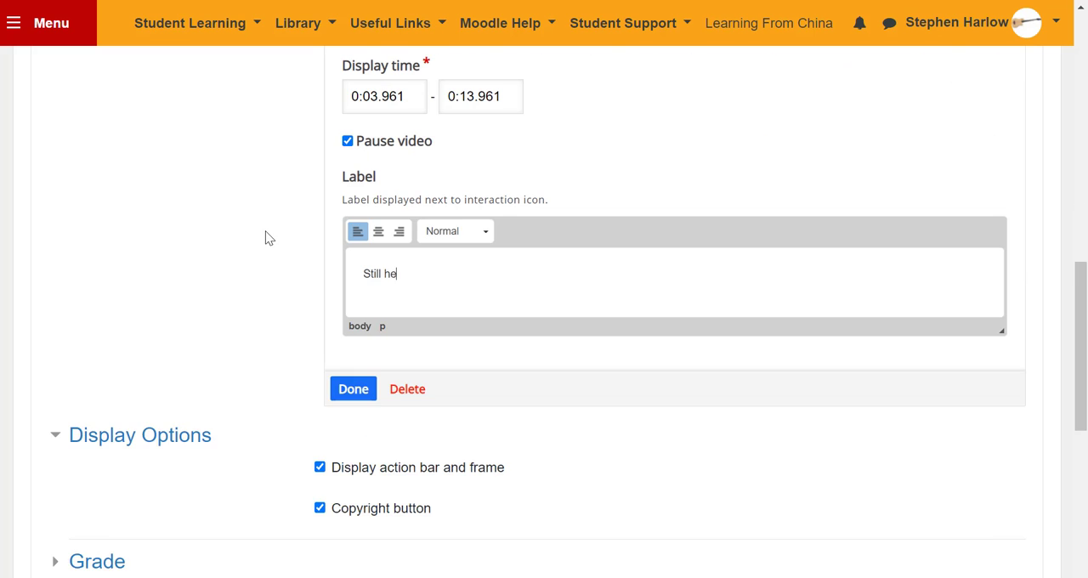
- Finish the Still head label and duplicate it as a Condenser label on the condenser
left_click(352, 388)
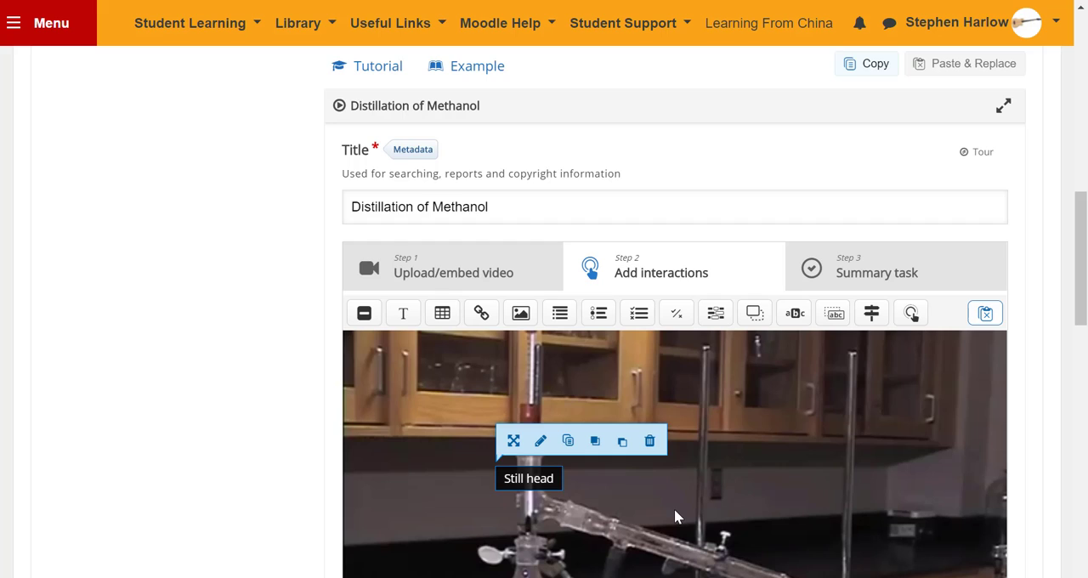
mouse_move(567, 440)
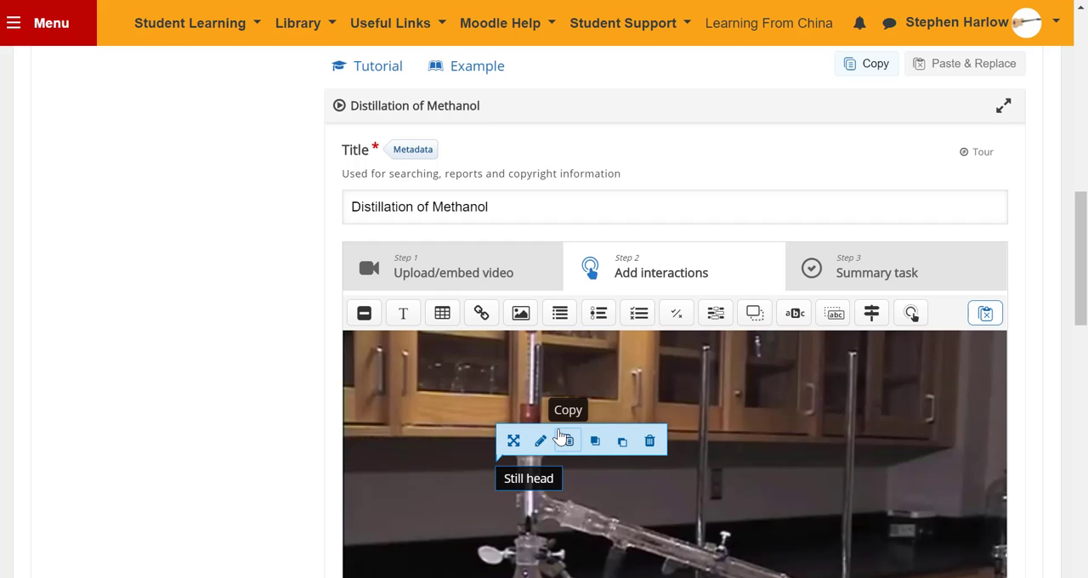
mouse_move(985, 313)
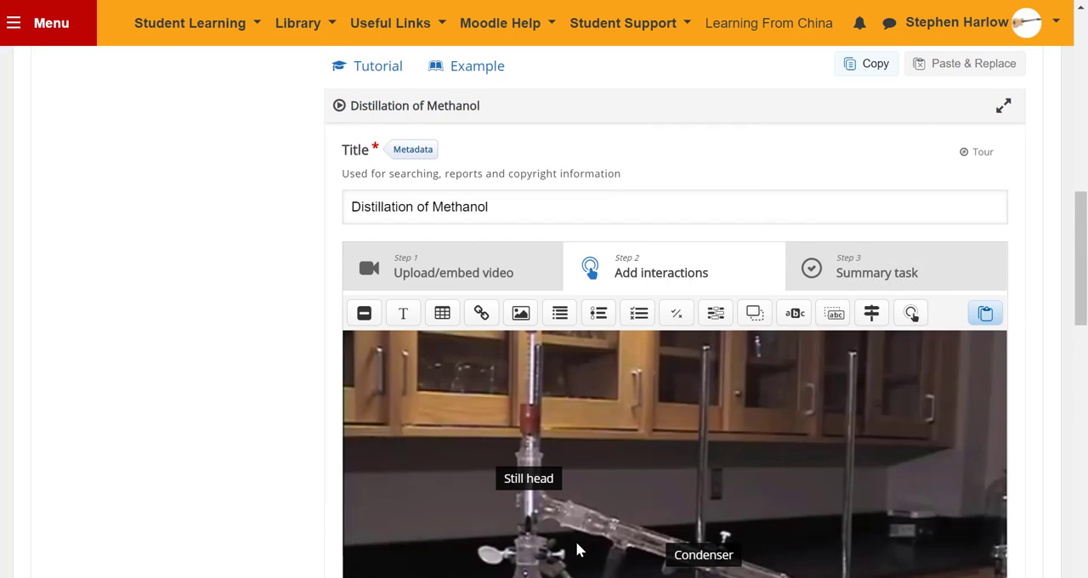
scroll("down", 3)
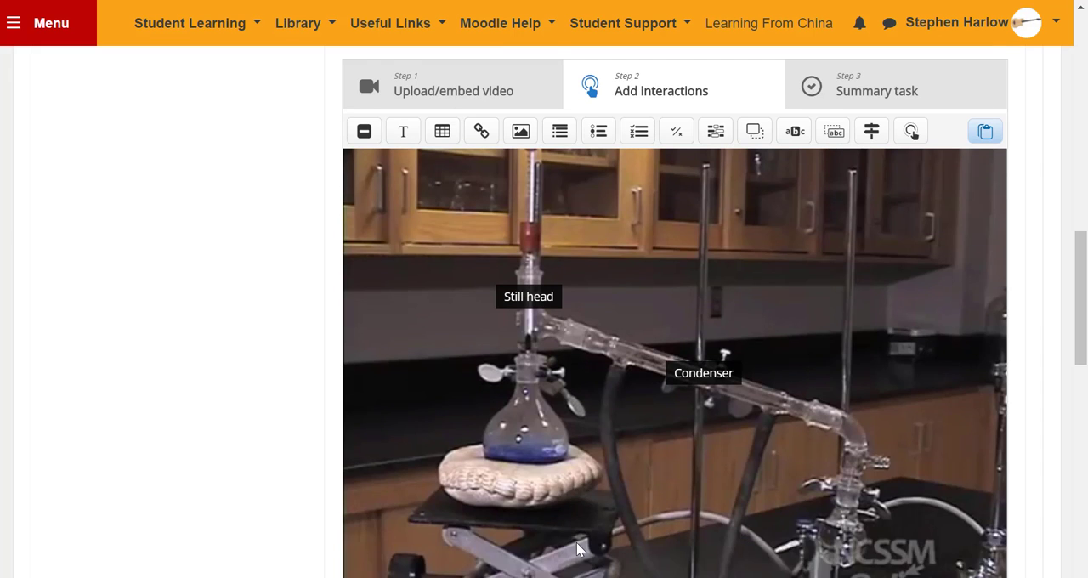